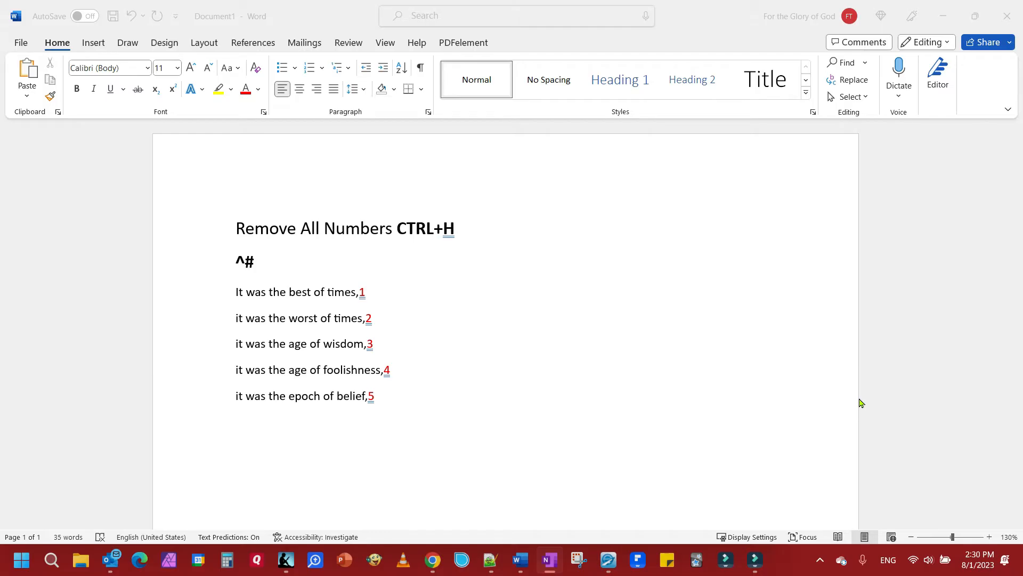
mouse_move(387, 361)
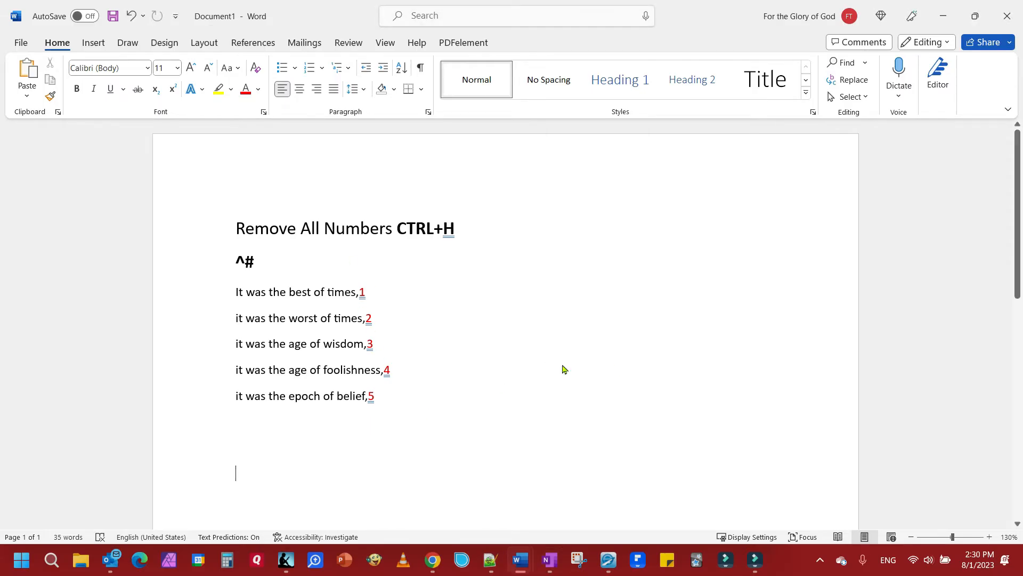
Replace all ^# digit matches with nothing, removing the five trailing numbers 1 to 5.
key(ctrl+h)
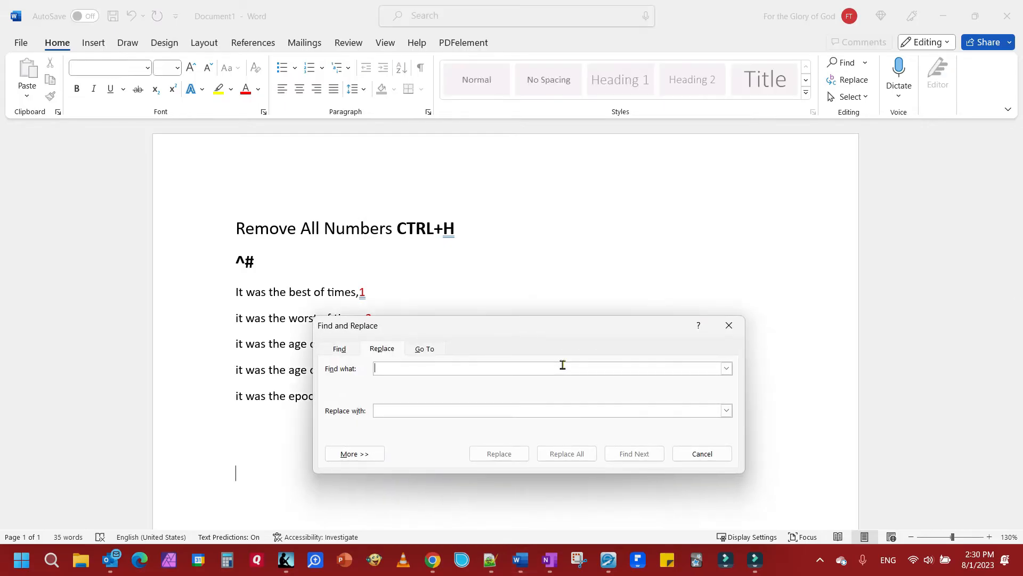
click(416, 369)
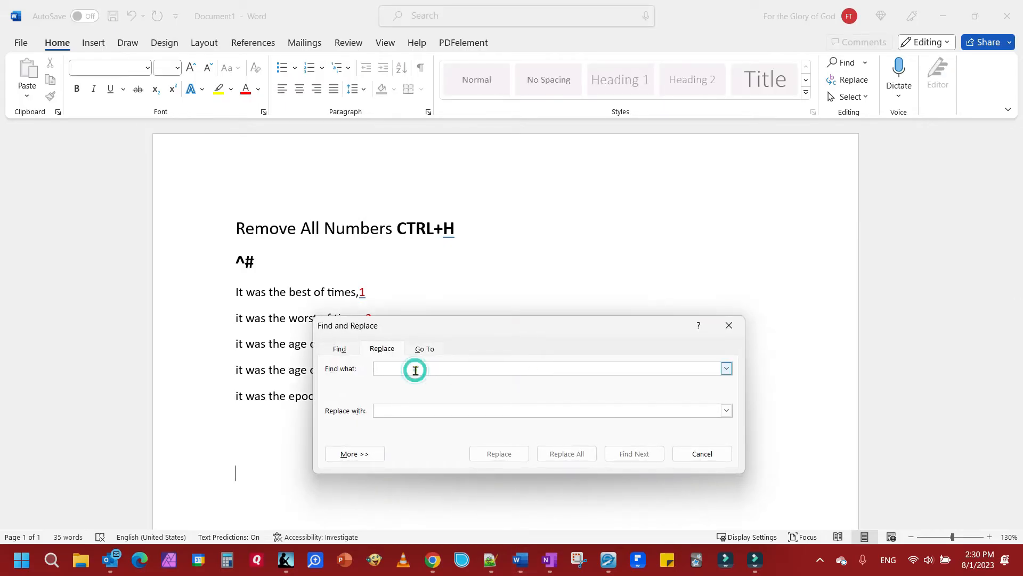
text(^)
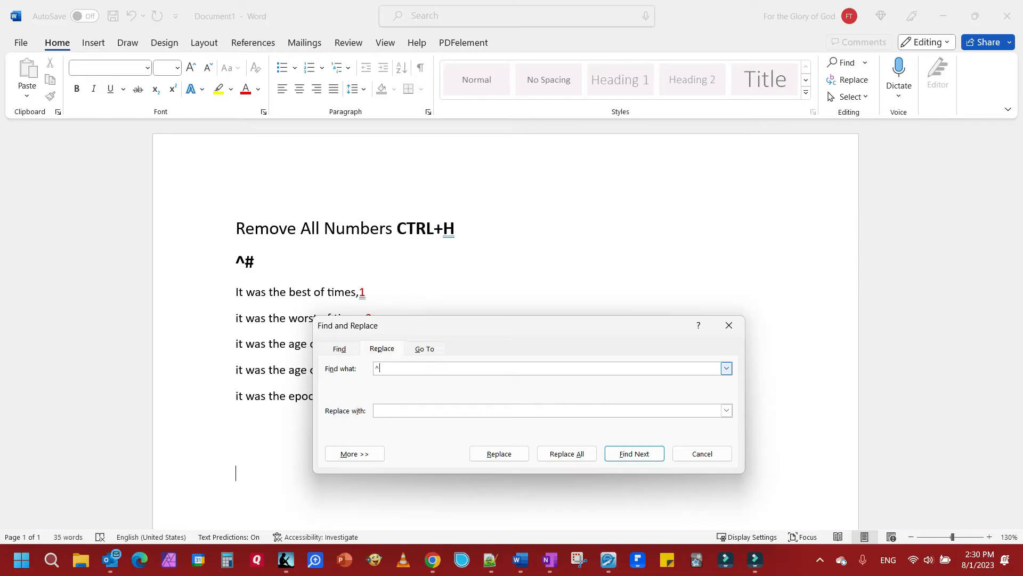
text(#)
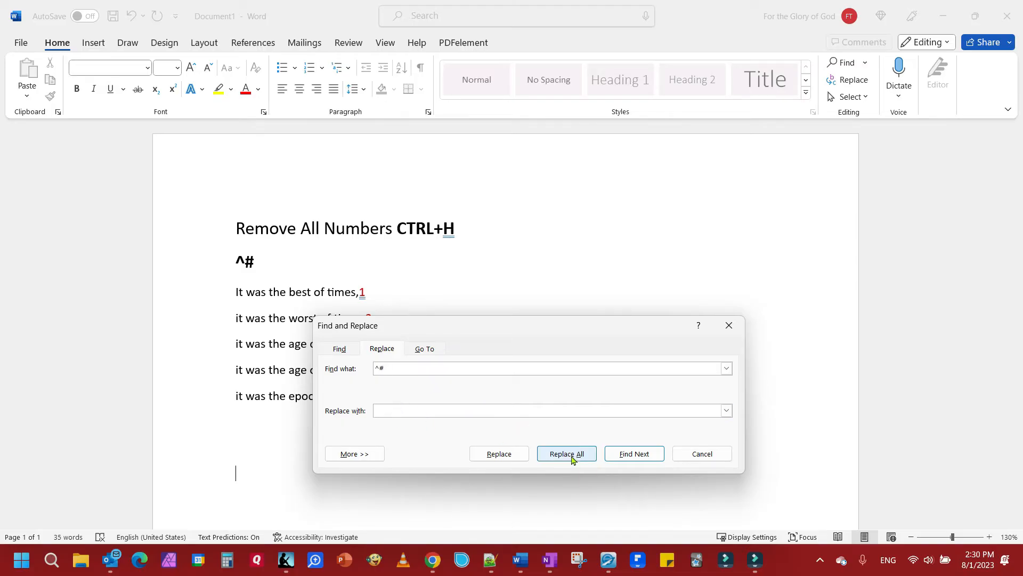
click(567, 454)
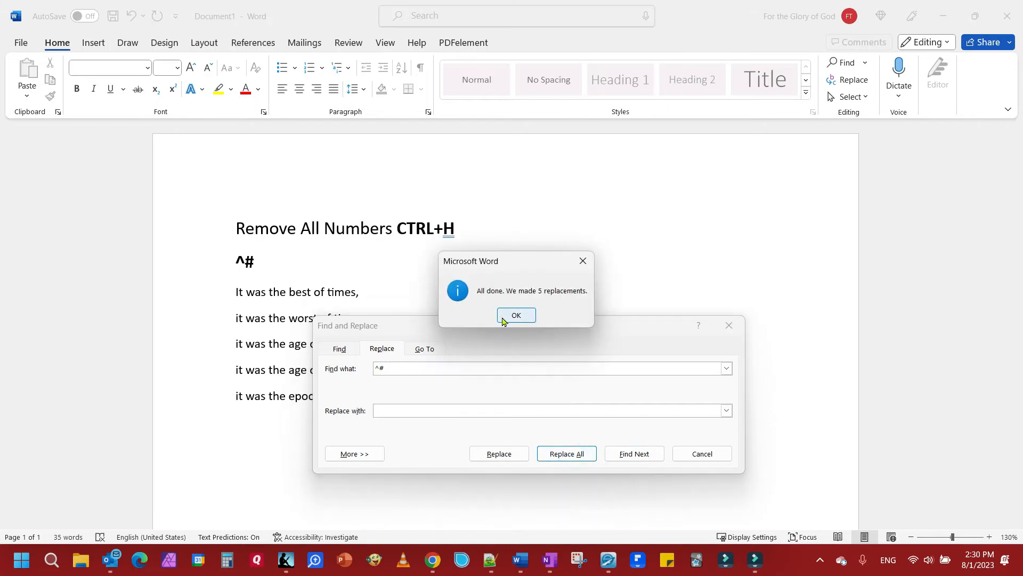
click(516, 315)
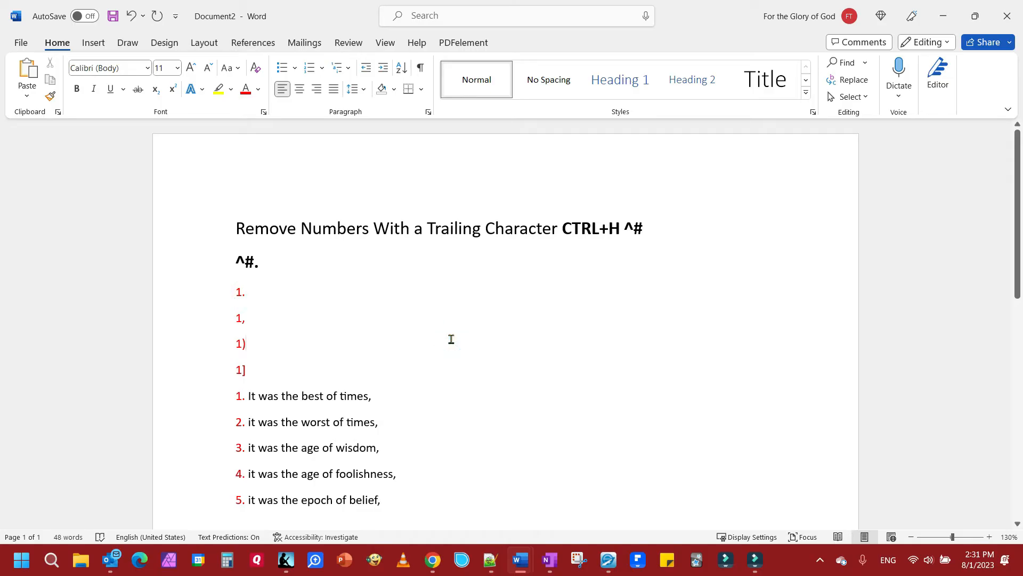
Replace all ^#. matches with nothing, clearing six numbers followed by periods.
key(ctrl+h)
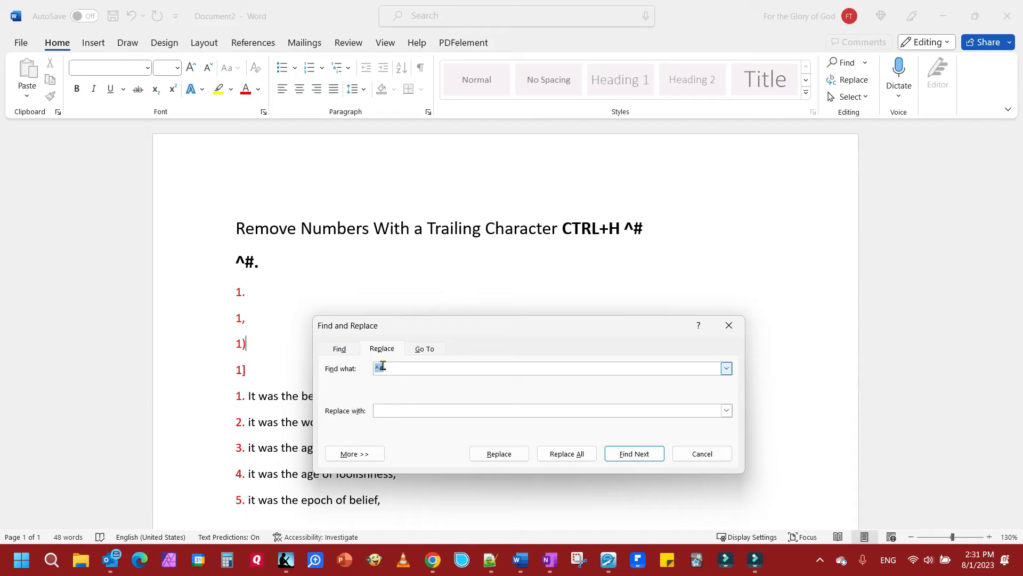
text(^#.)
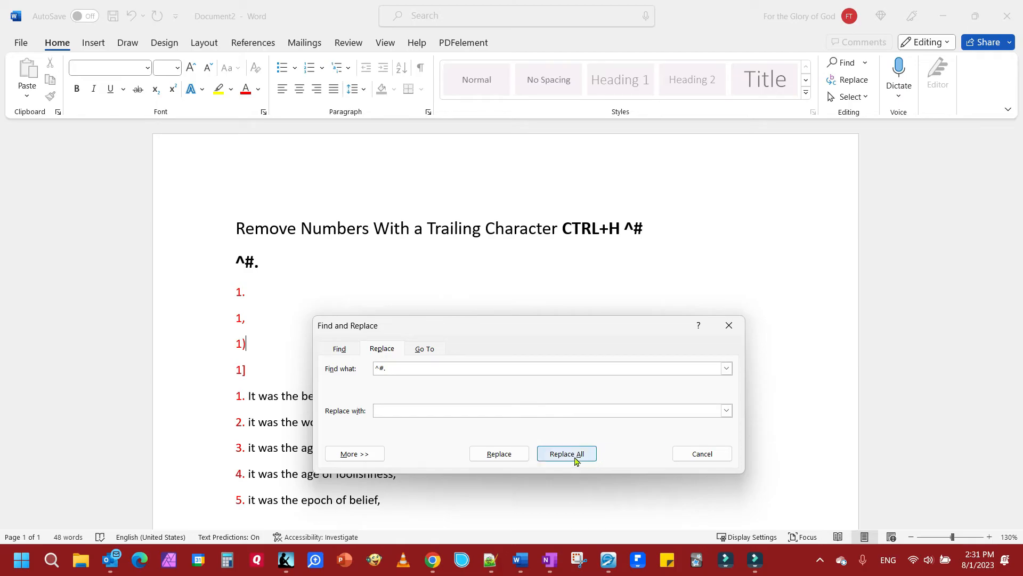
click(566, 454)
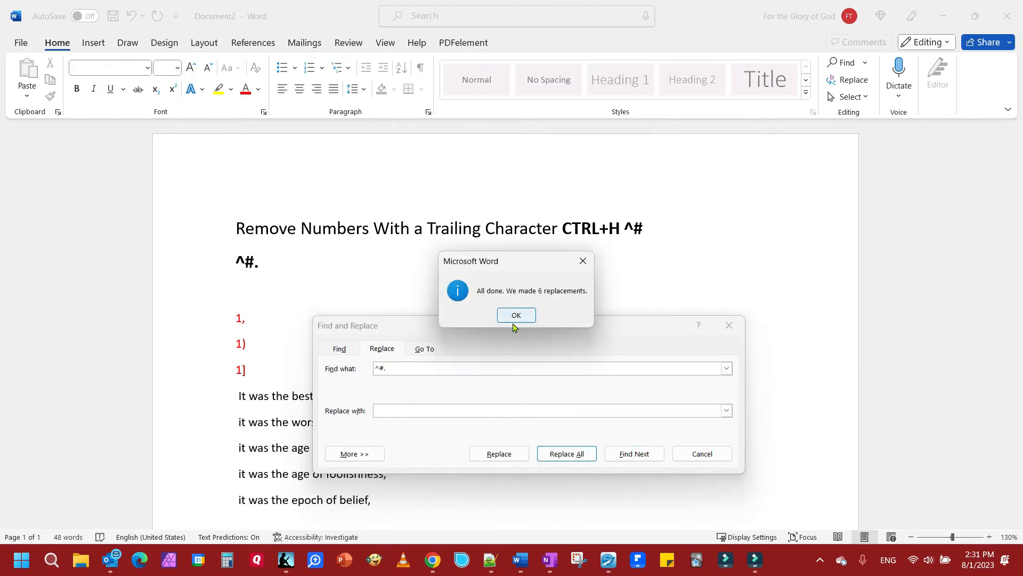
click(516, 315)
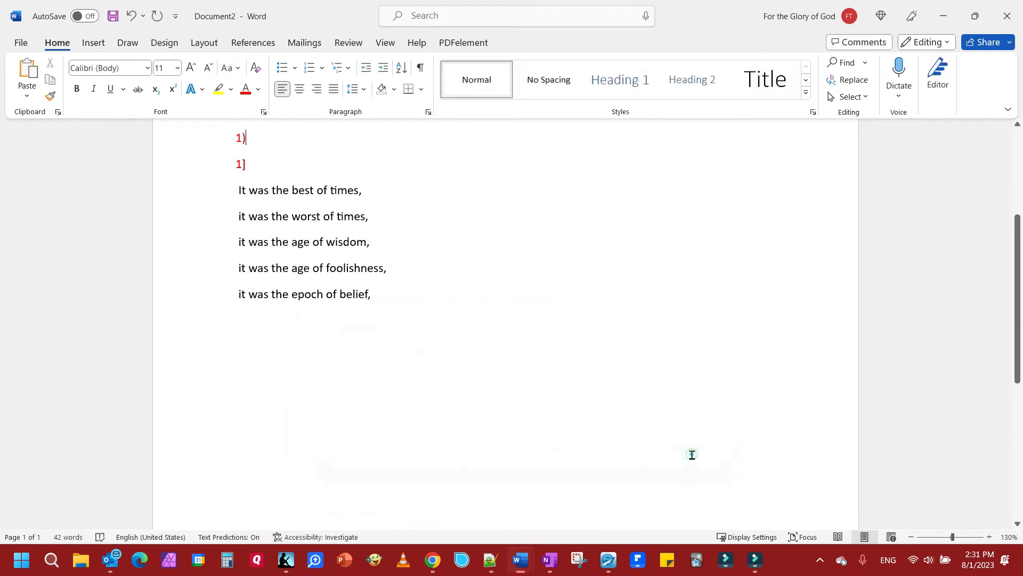
scroll(up, 3)
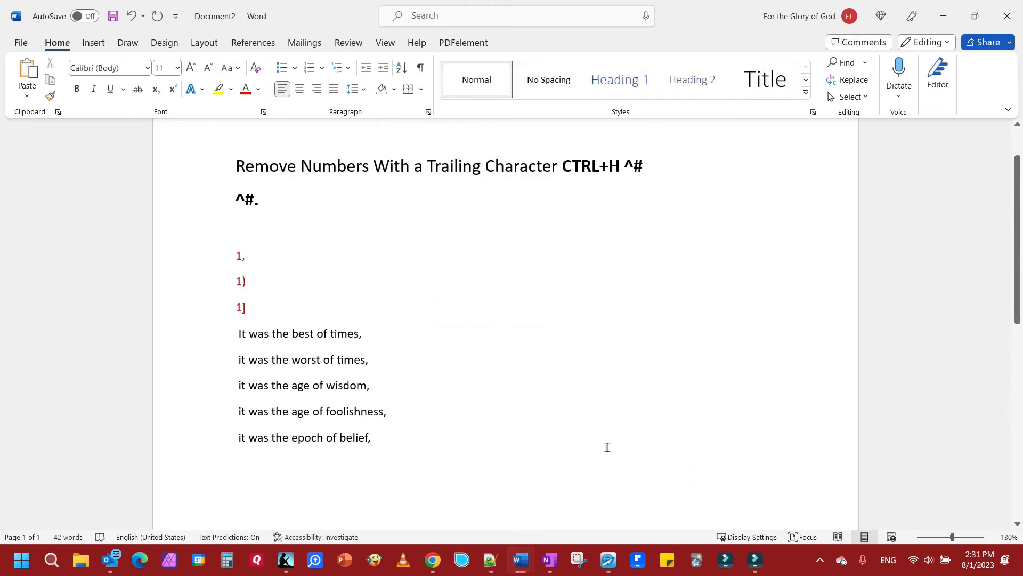
mouse_move(517, 559)
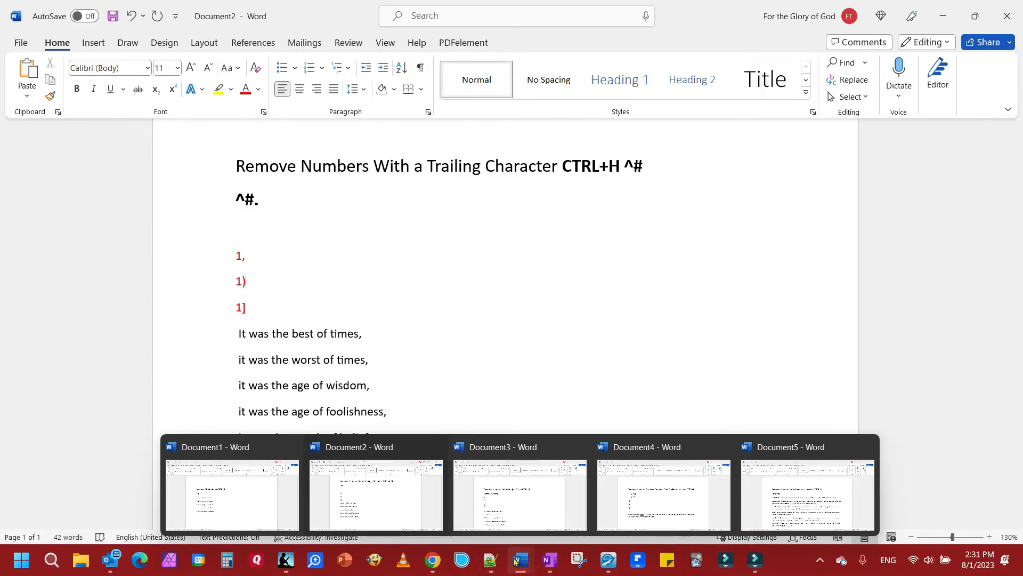
Switch to the third document with sentences numbered 01) to 05).
click(520, 495)
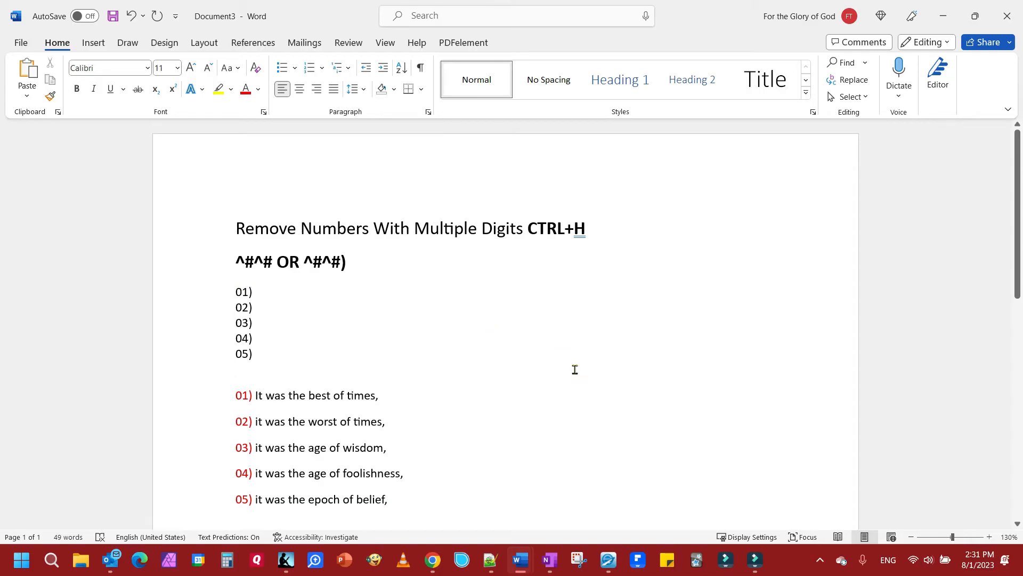
Replace all ^#^#) matches with nothing, removing ten two-digit bracketed numbers.
key(ctrl+h)
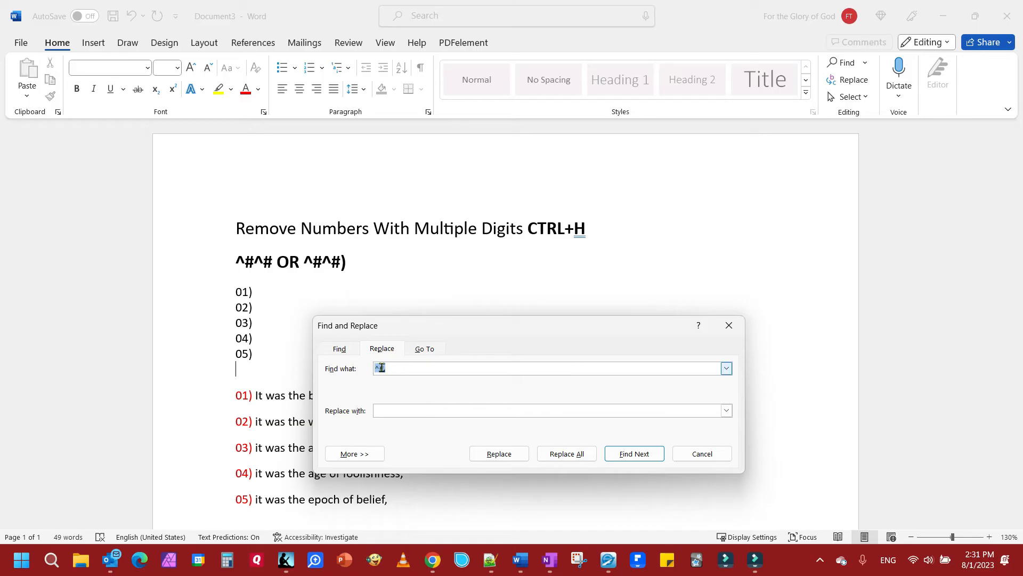
click(383, 369)
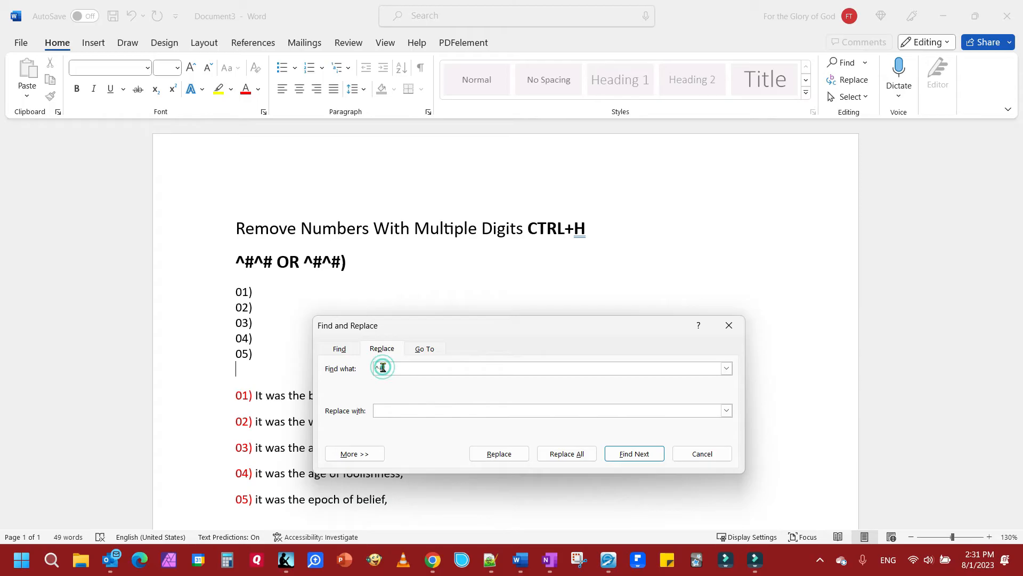
text(^#.)
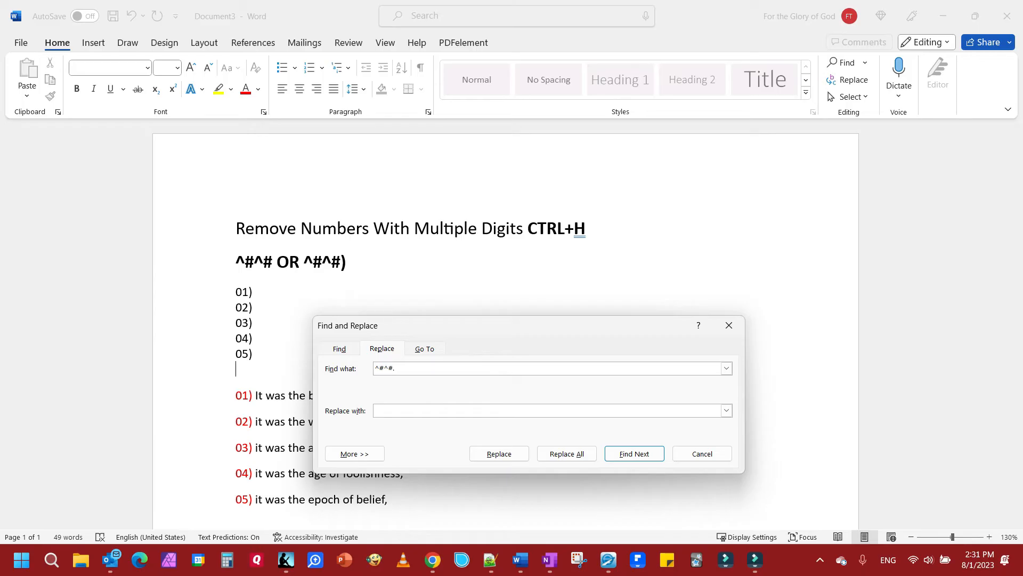
key(Backspace)
text())
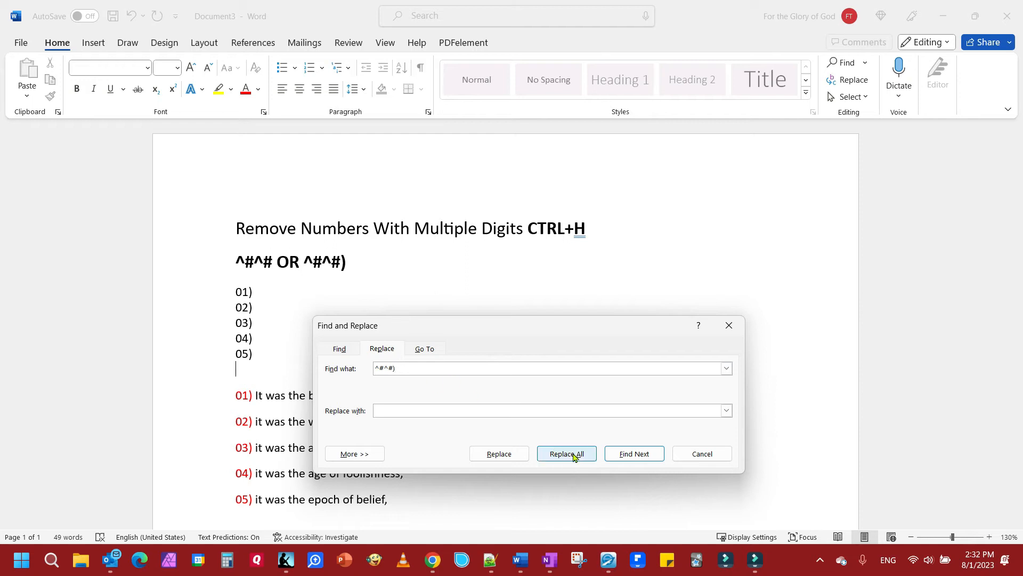
click(567, 453)
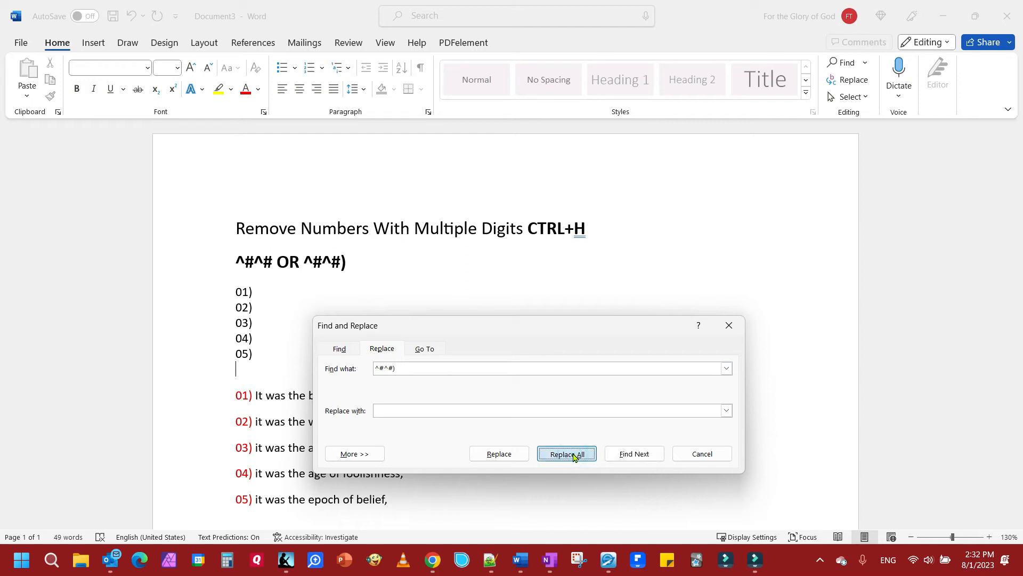
click(567, 454)
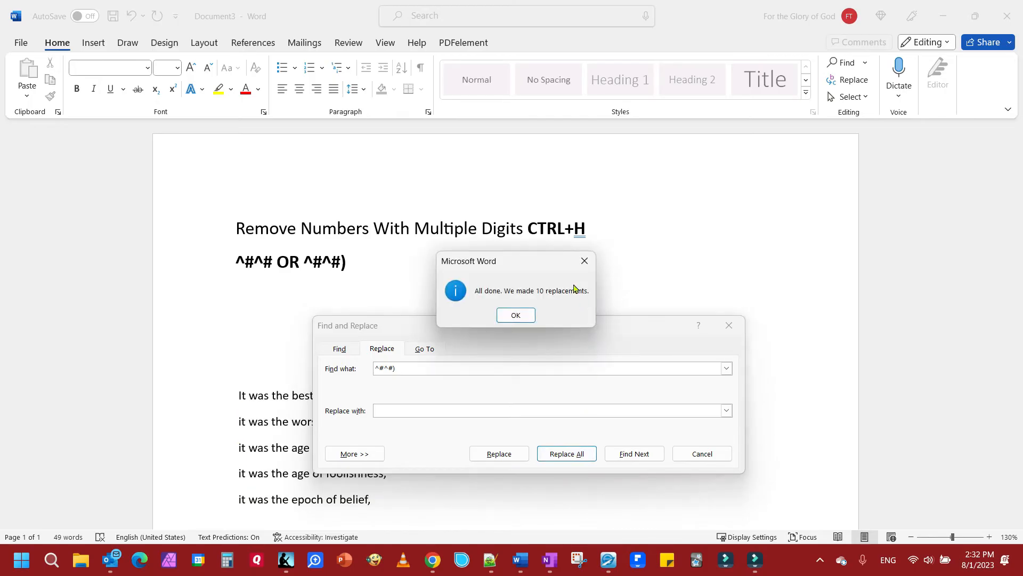
click(516, 315)
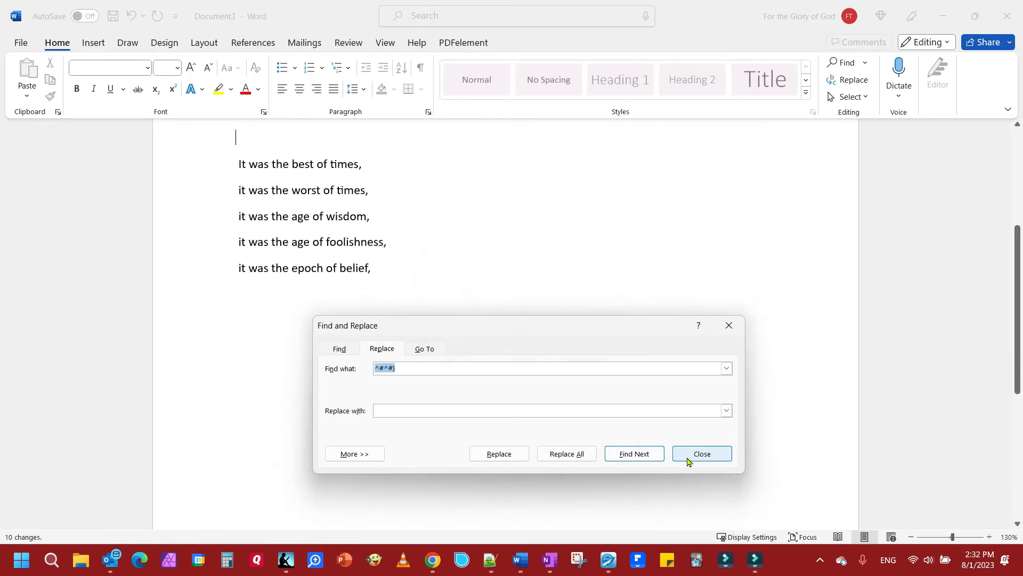
click(702, 453)
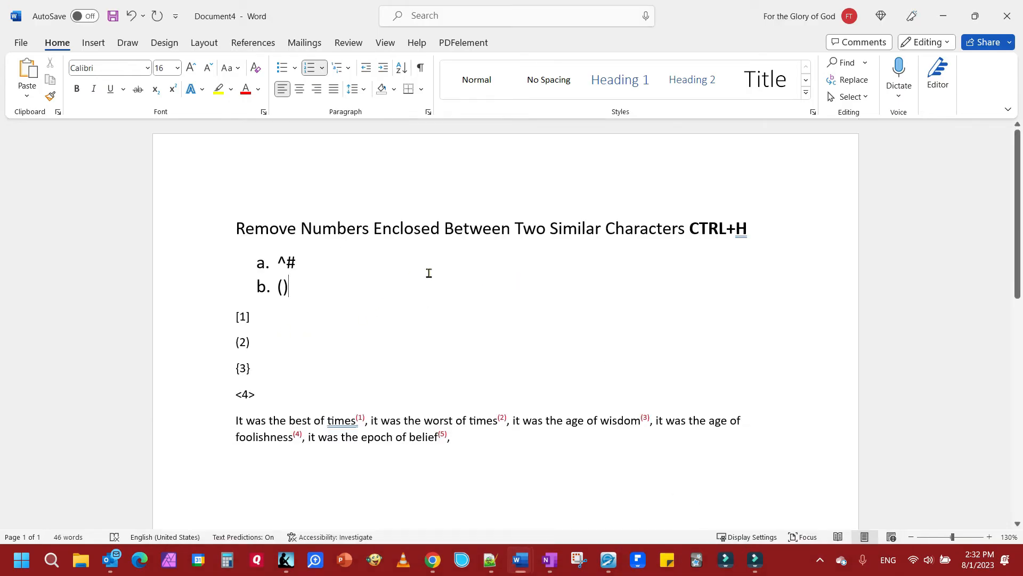
mouse_move(371, 286)
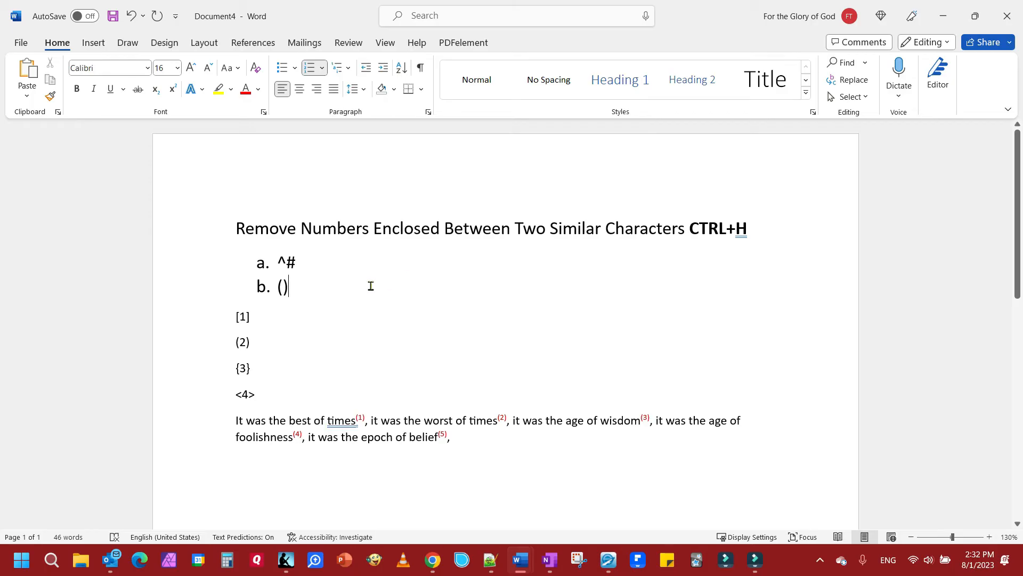
mouse_move(364, 312)
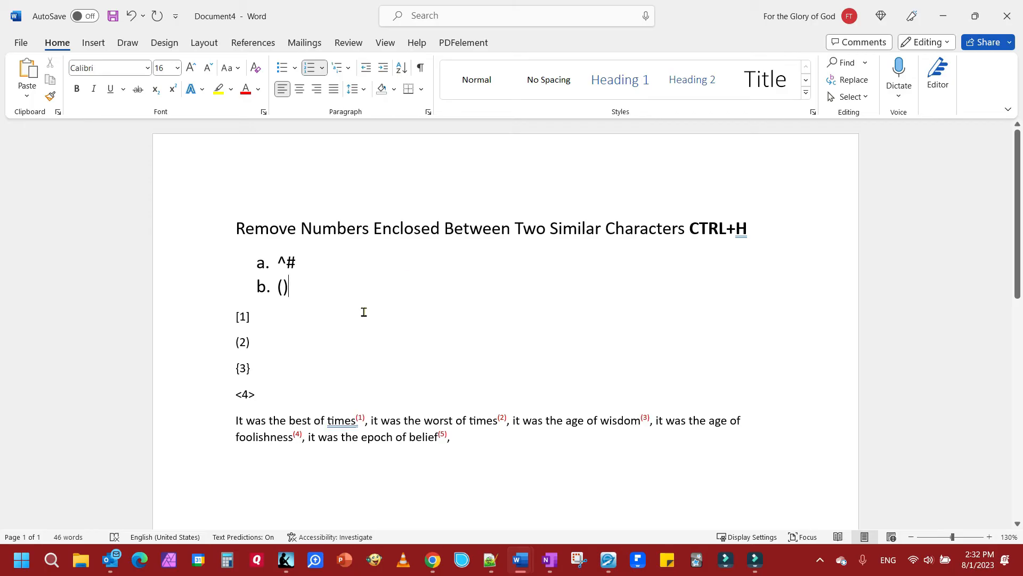
Replace all ^# digits with nothing, deleting nine digits and leaving empty brackets.
key(ctrl+h)
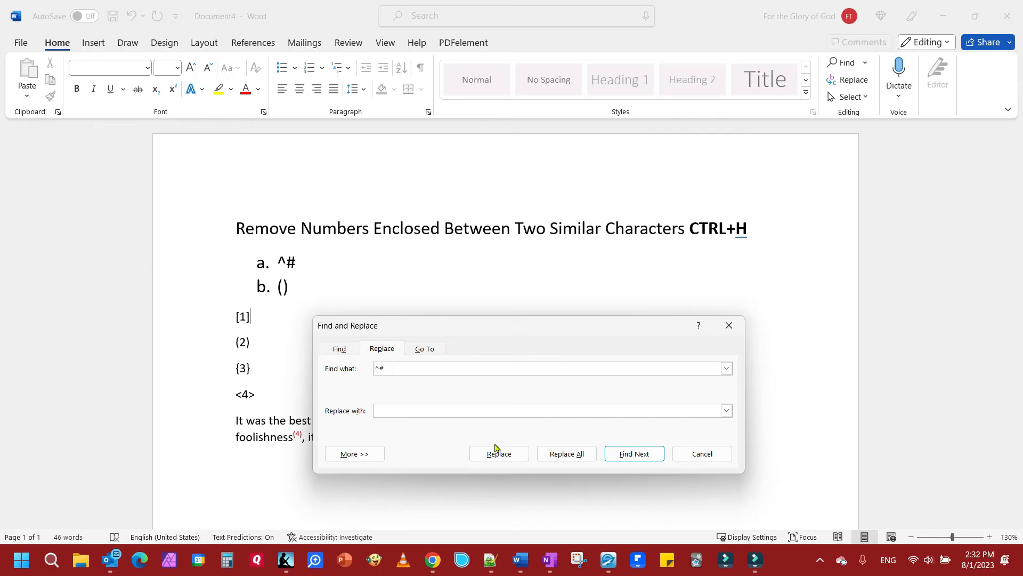
click(567, 454)
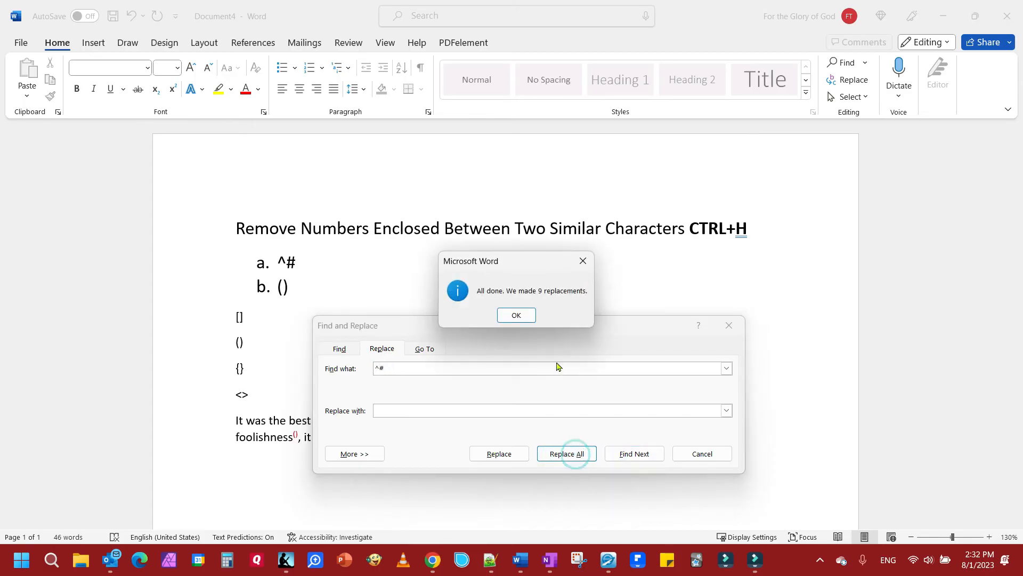
click(515, 315)
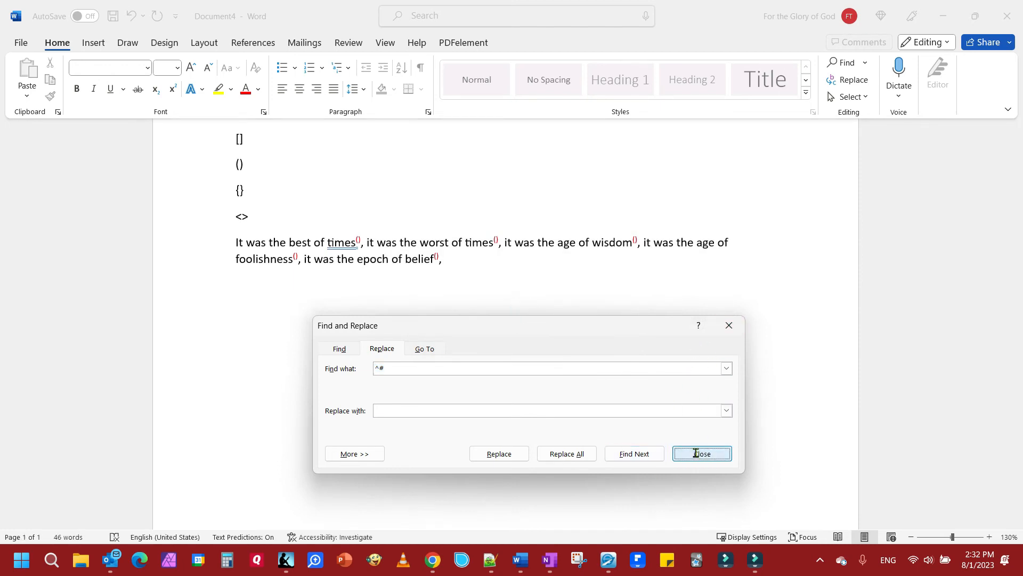
click(702, 454)
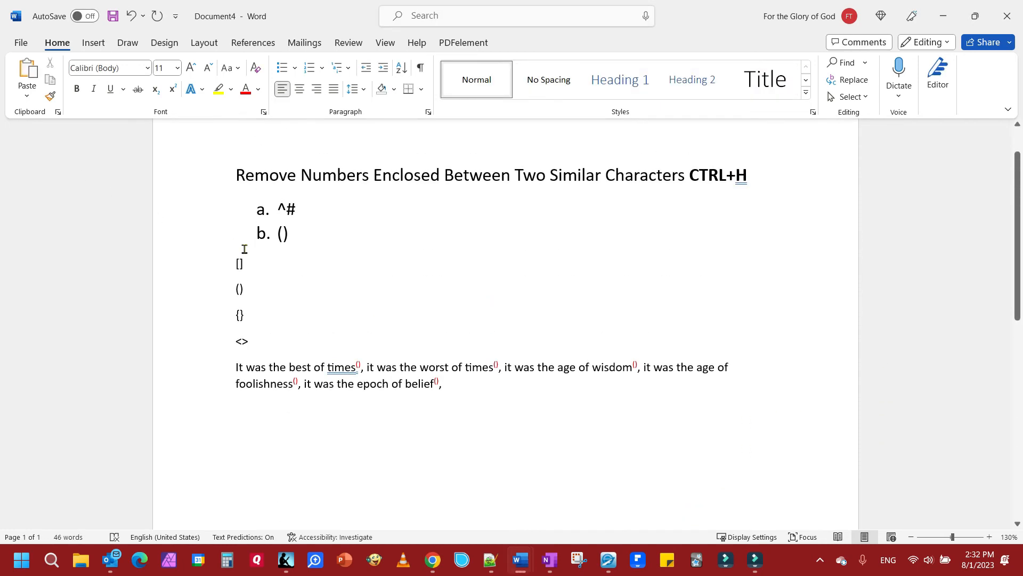
mouse_move(251, 285)
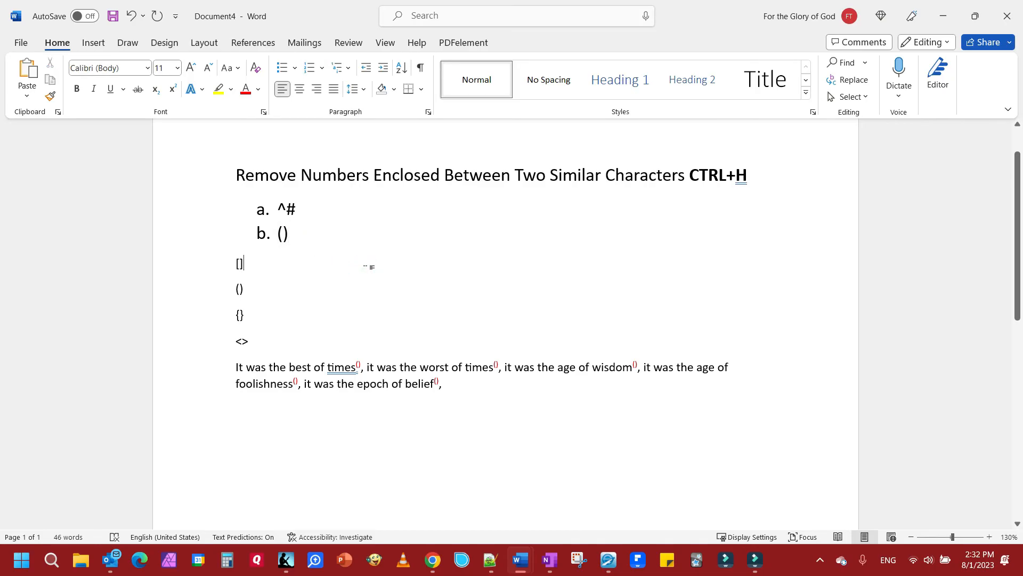
Replace all () pairs with nothing, removing seven empty parentheses.
key(ctrl+h)
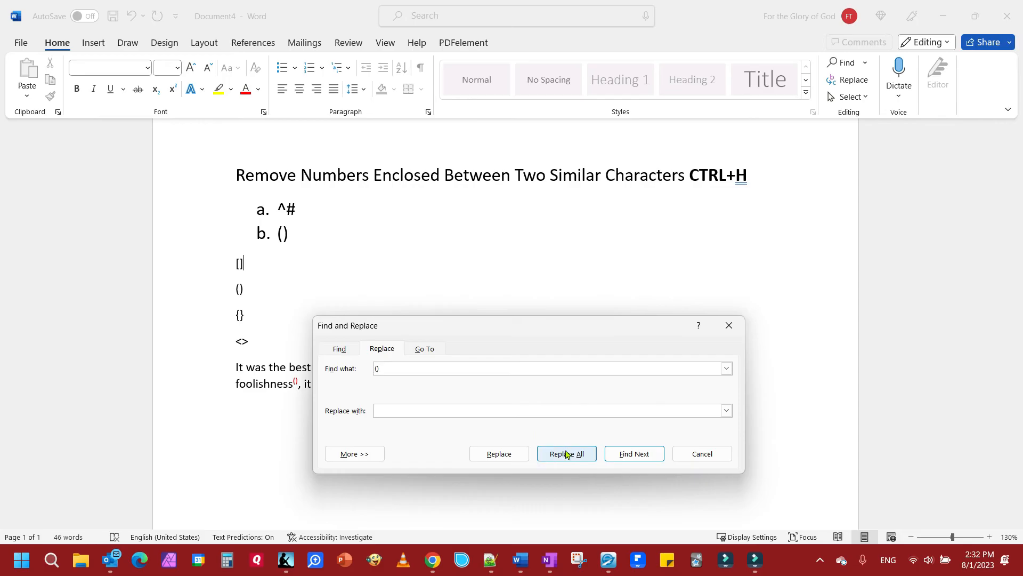
click(566, 453)
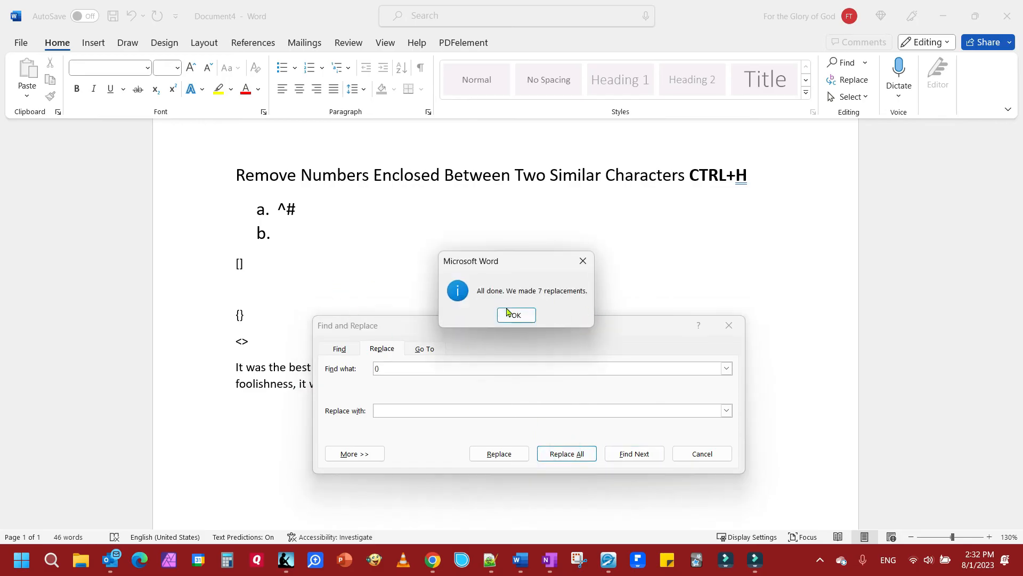
click(516, 315)
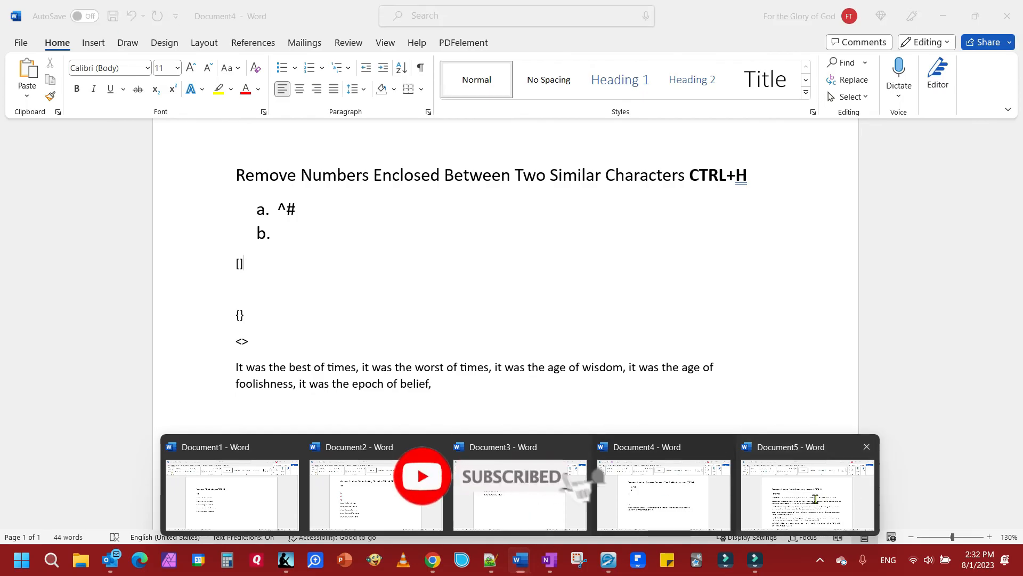
Switch to Document5 with the Isaiah 53 verses numbered like 53:1.
click(807, 495)
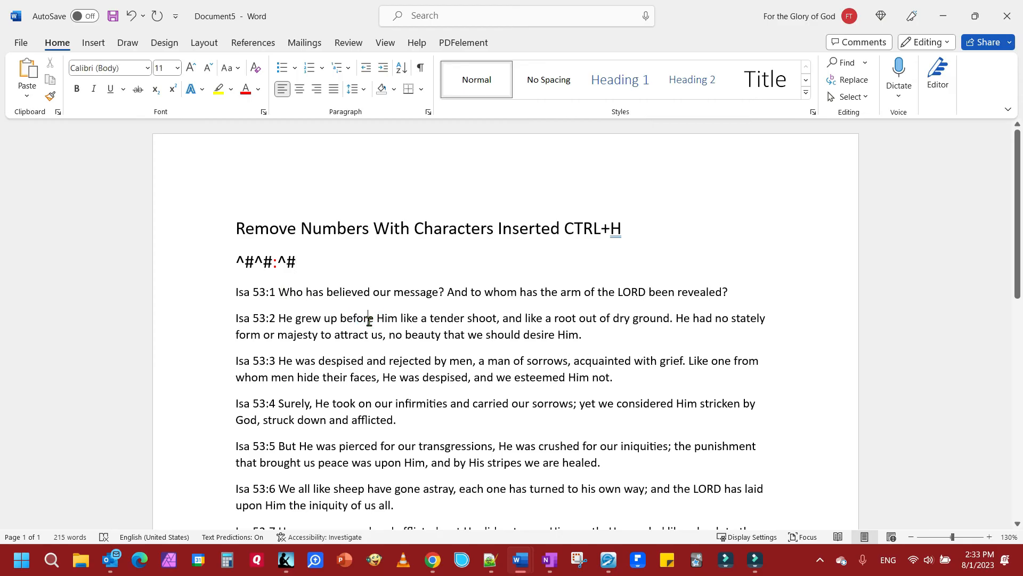
Replace all ^#^#:^# matches with nothing, stripping seven verse numbers so lines read 'Isa'.
key(ctrl+h)
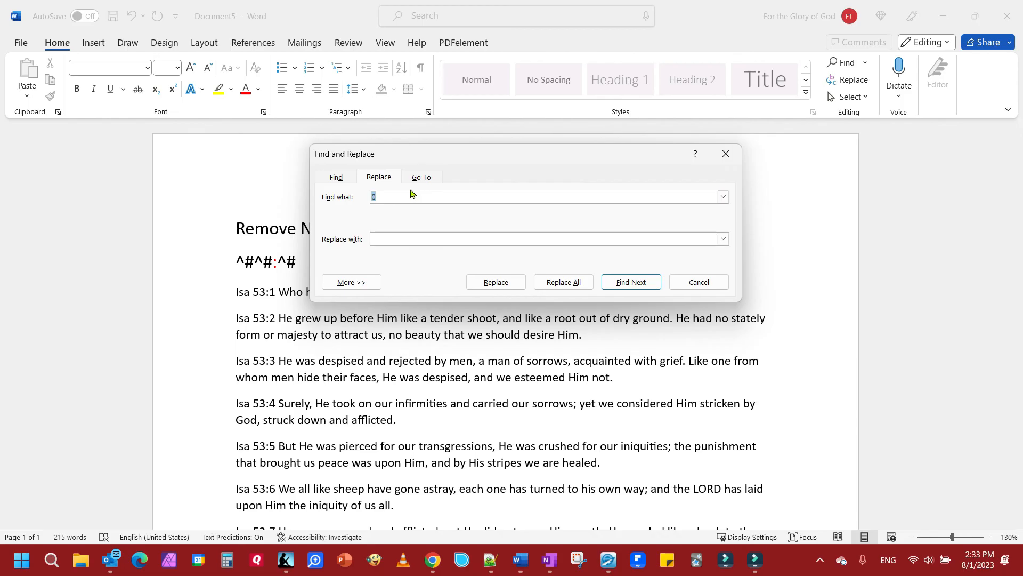
click(411, 197)
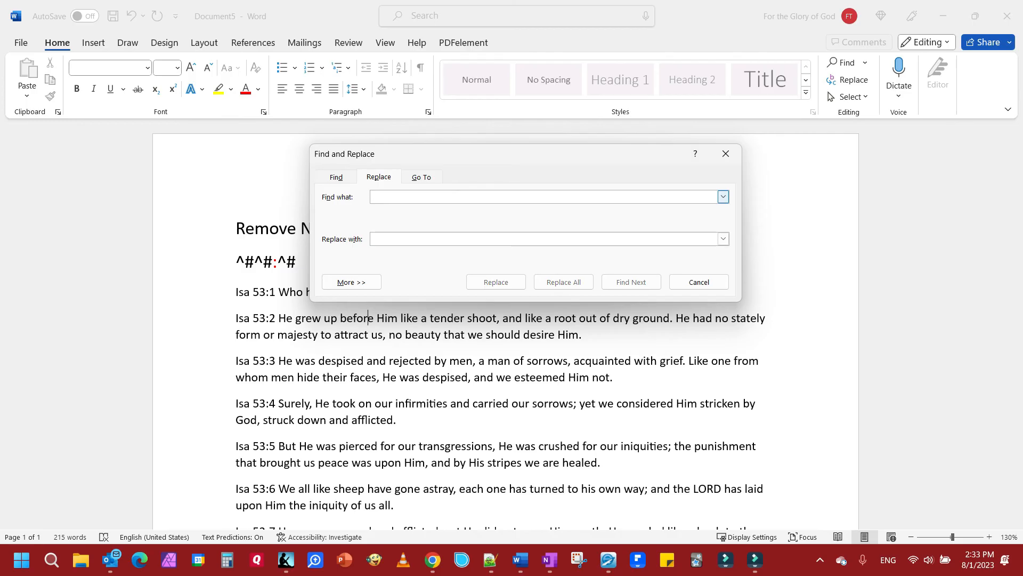
text(^#)
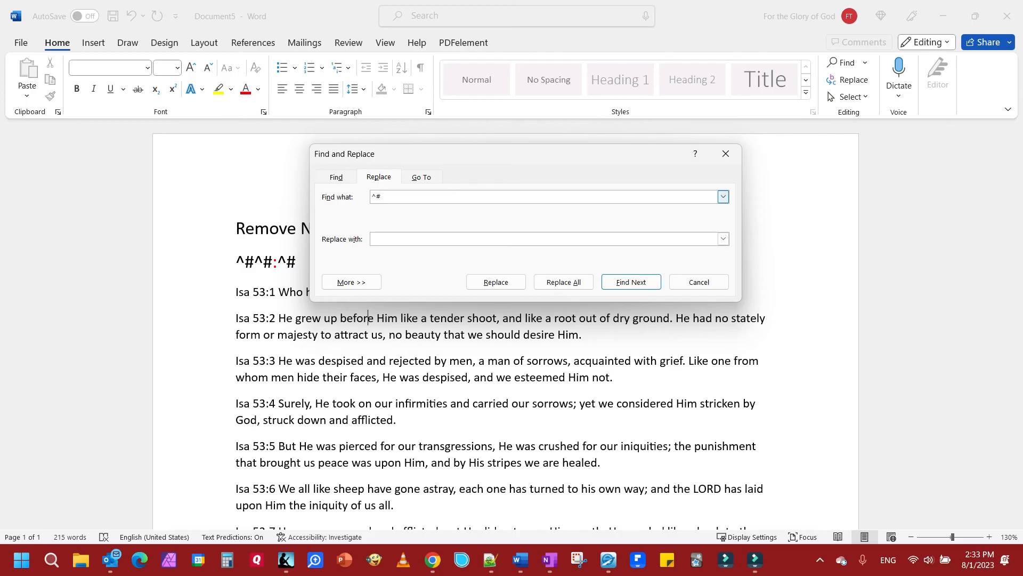
text(^#)
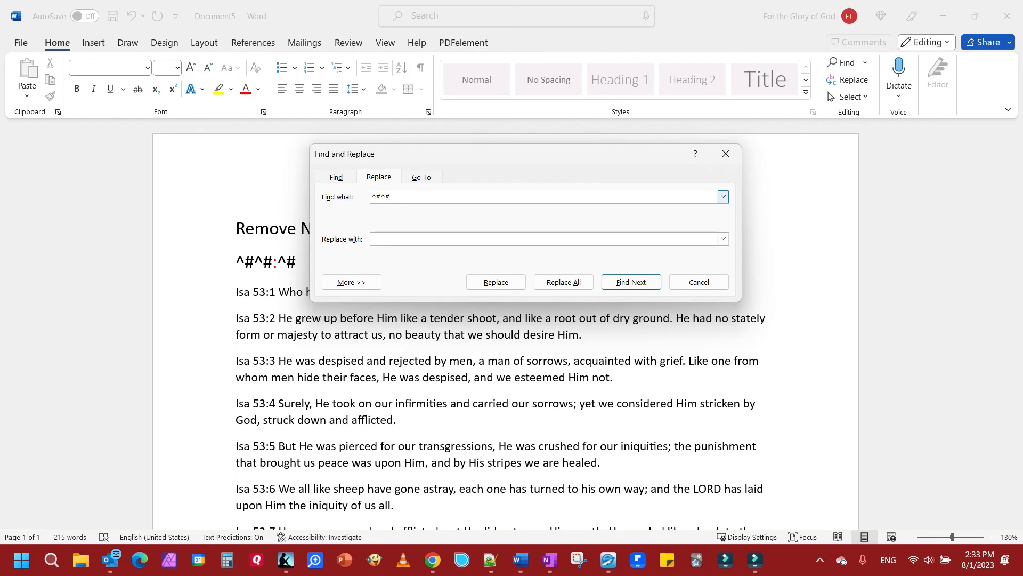
text(:^#)
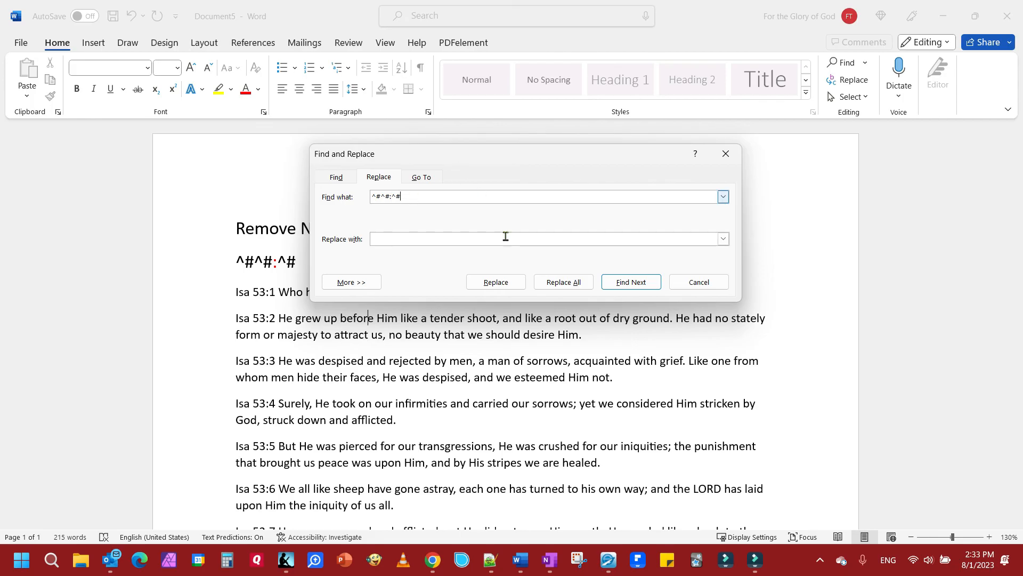
click(564, 282)
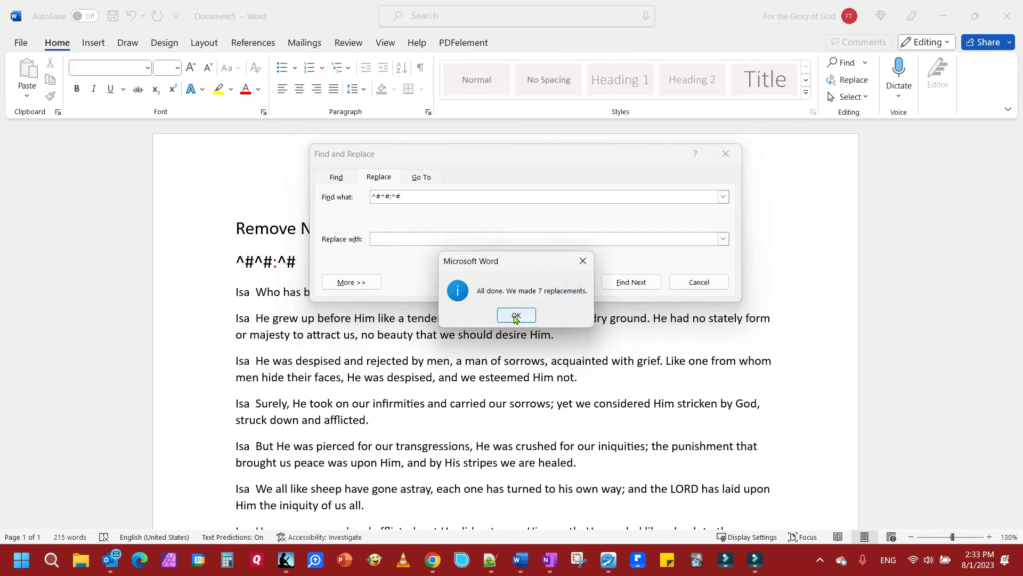
click(517, 315)
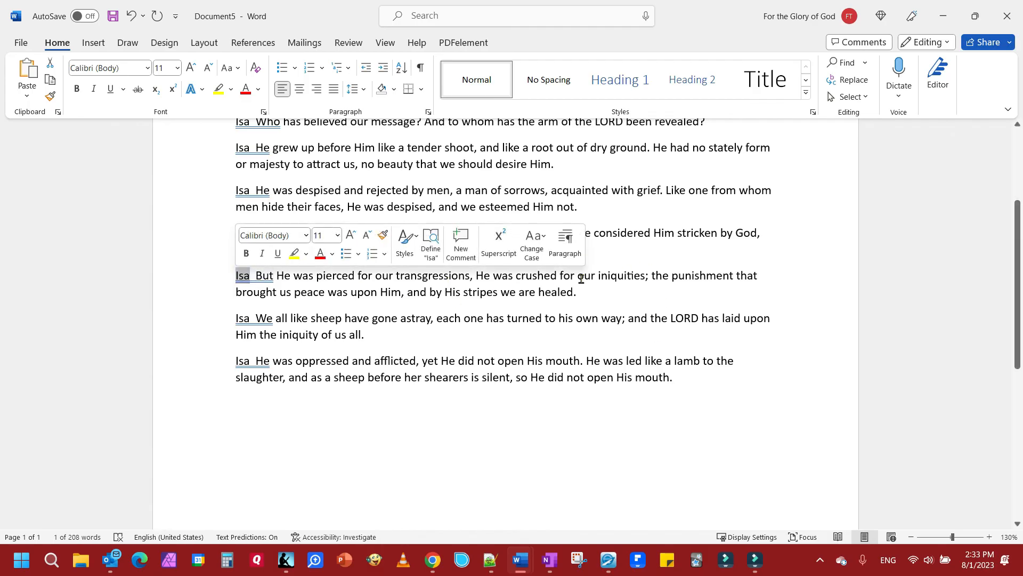
mouse_move(812, 305)
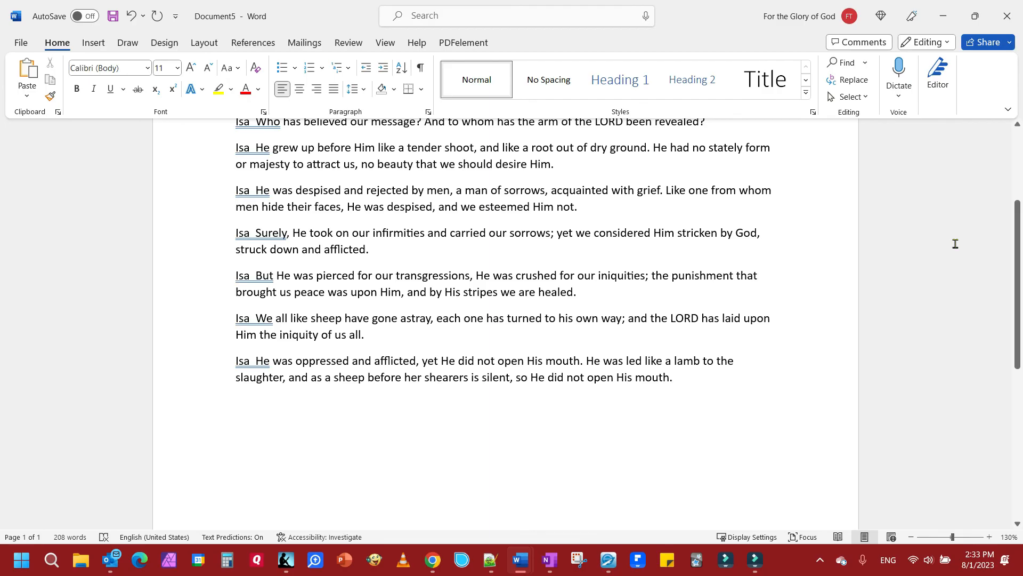
click(373, 249)
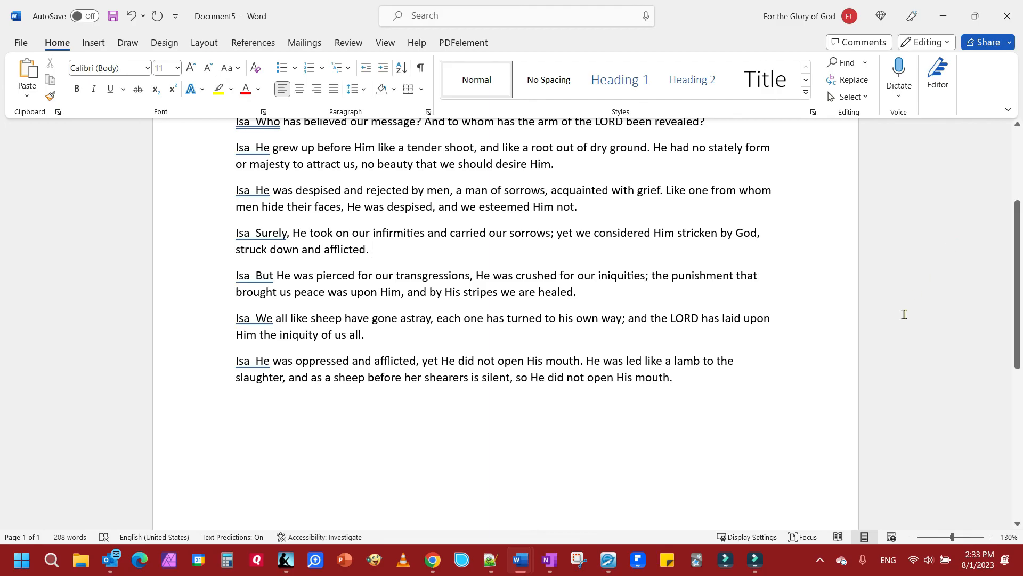